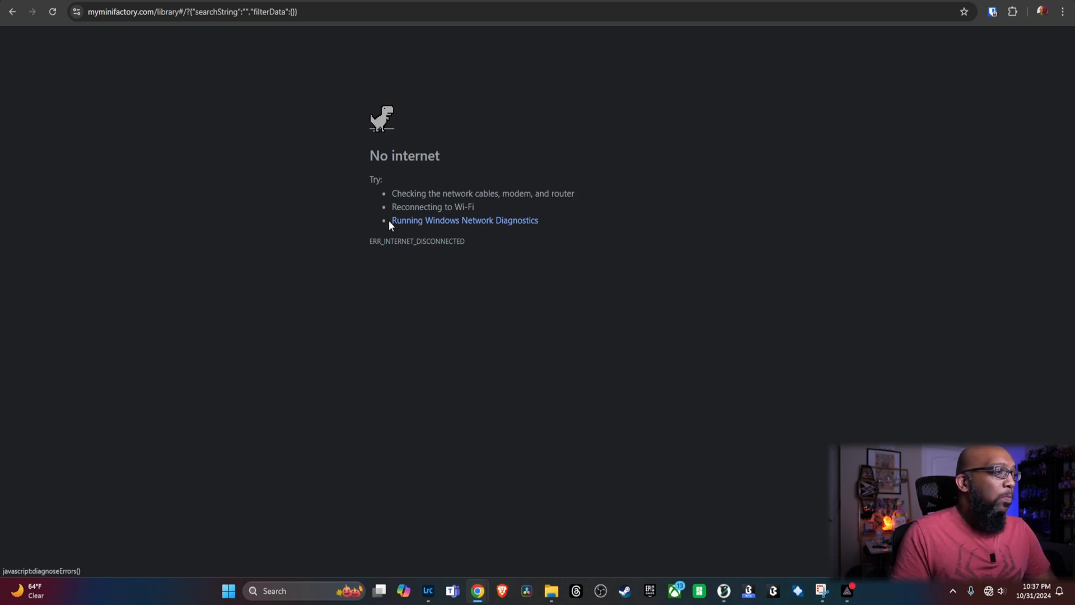
pyautogui.moveTo(138, 86)
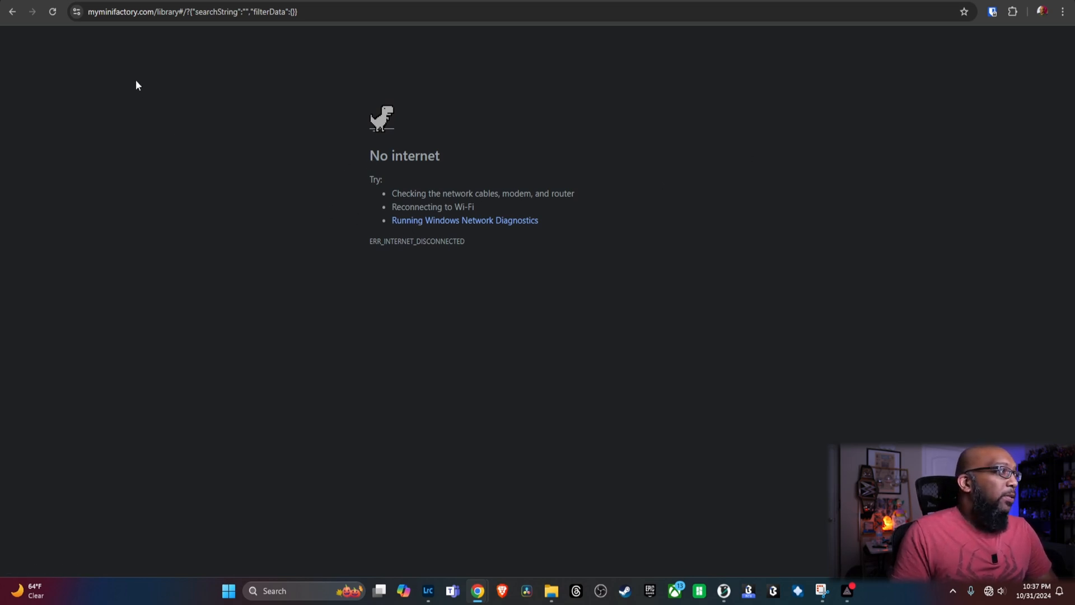
pyautogui.moveTo(54, 14)
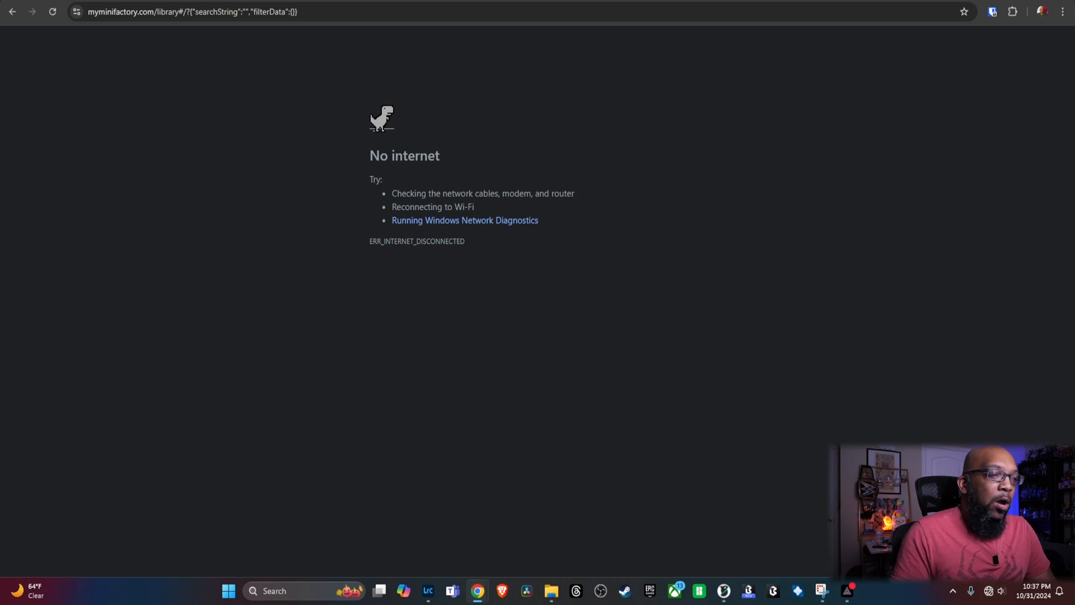
pyautogui.moveTo(932, 349)
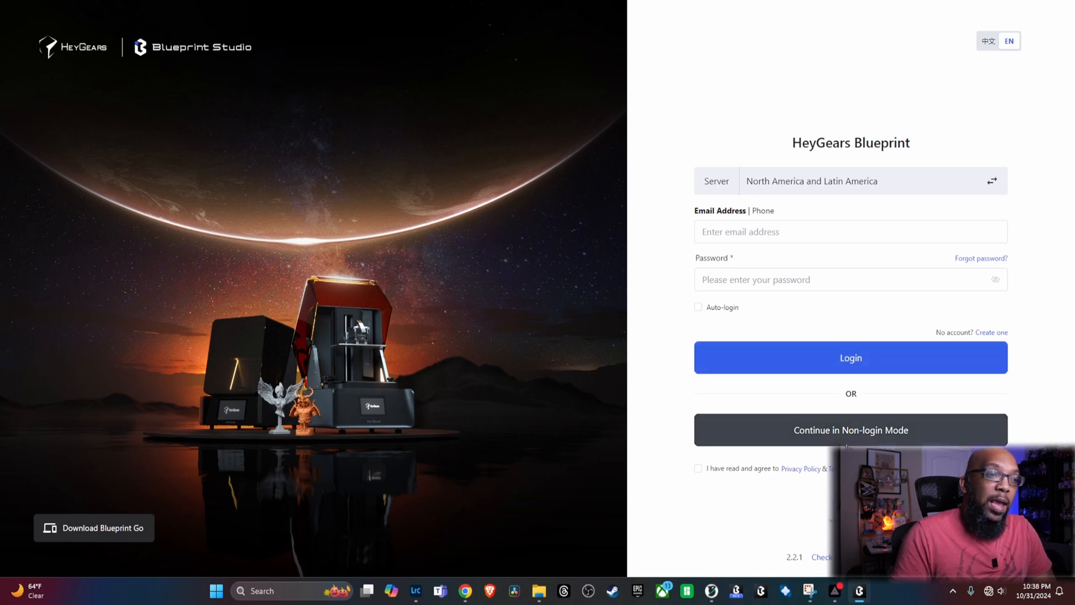
pyautogui.moveTo(821, 436)
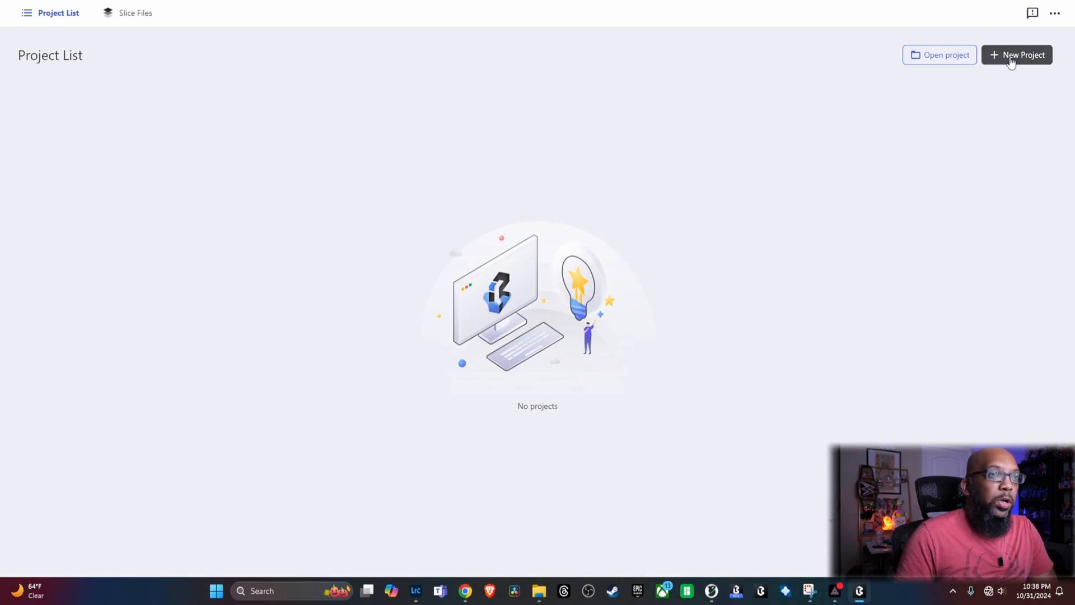
# Create a new UltraCraft Reflex RS project with Modeling PAS10 resin at Standard 50 µm layers
pyautogui.click(1015, 55)
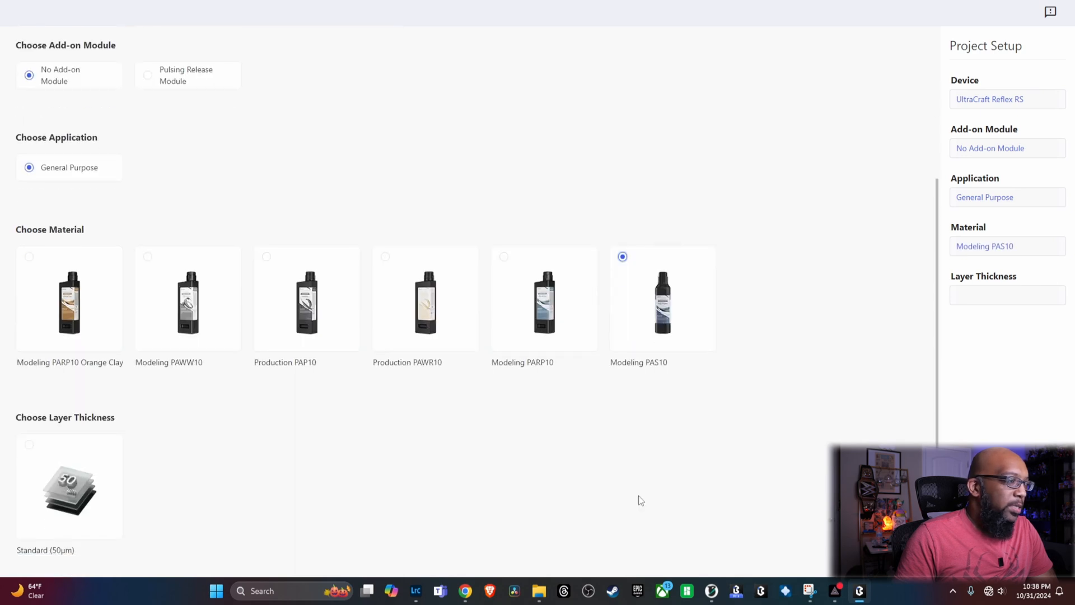
pyautogui.click(27, 445)
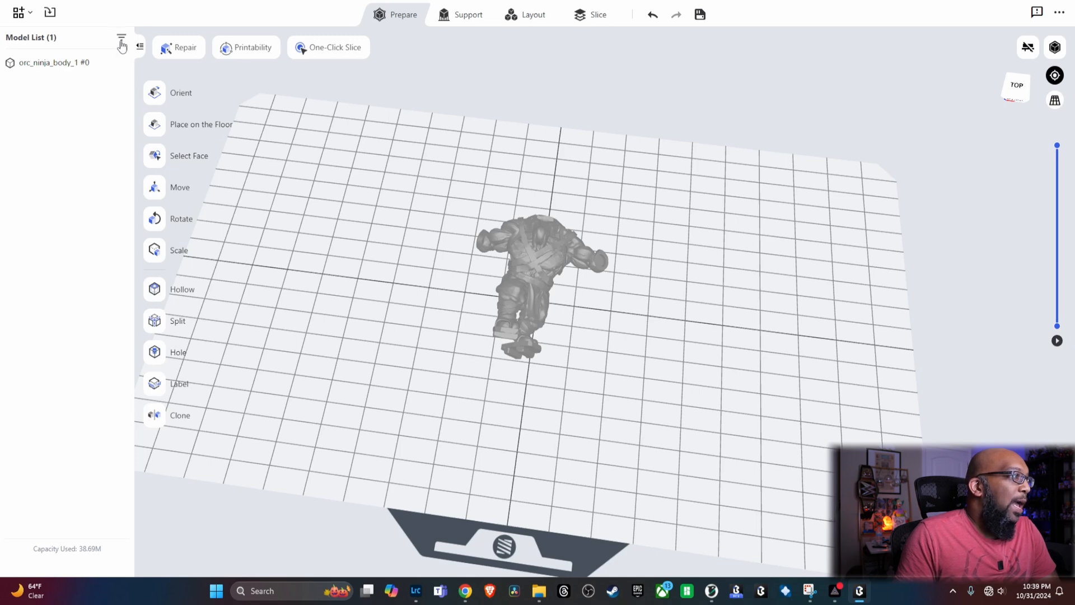
# Collapse the model list, then open and dismiss the Help & Feedback form without sending
pyautogui.click(120, 41)
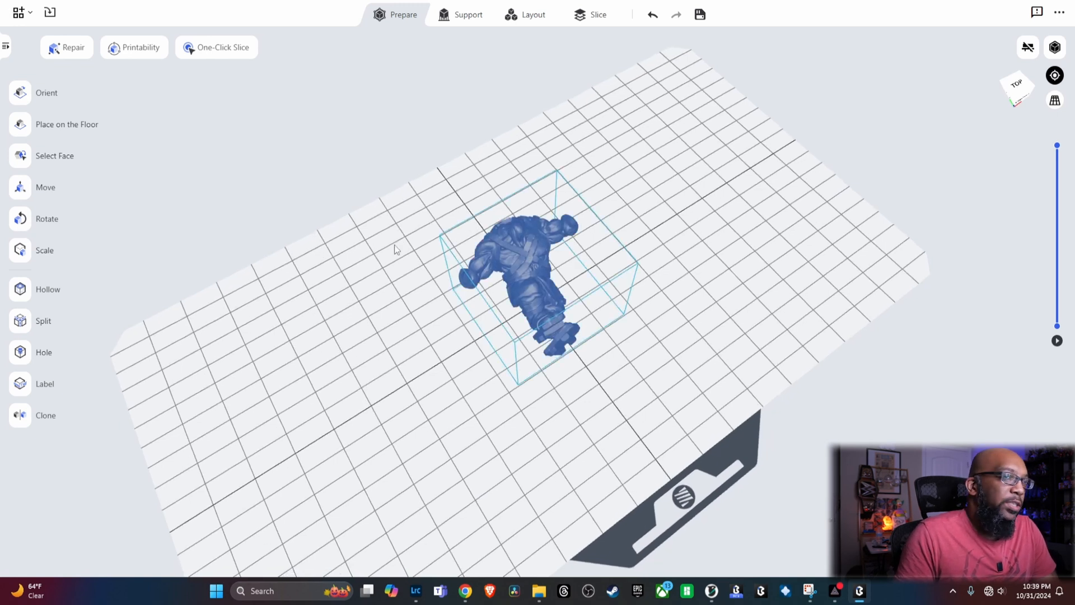
pyautogui.moveTo(1032, 31)
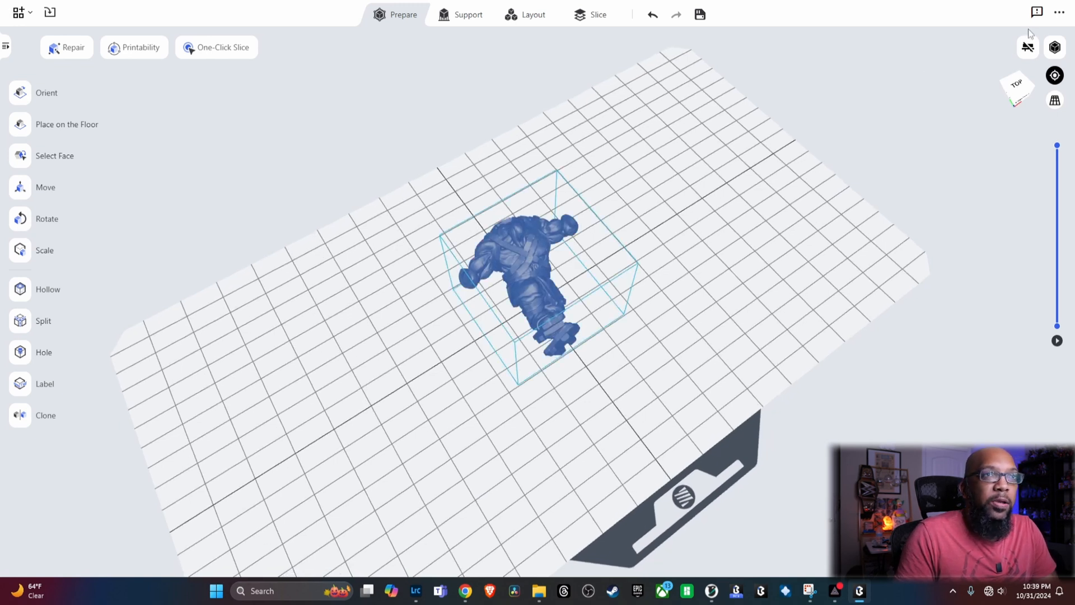
pyautogui.click(1036, 12)
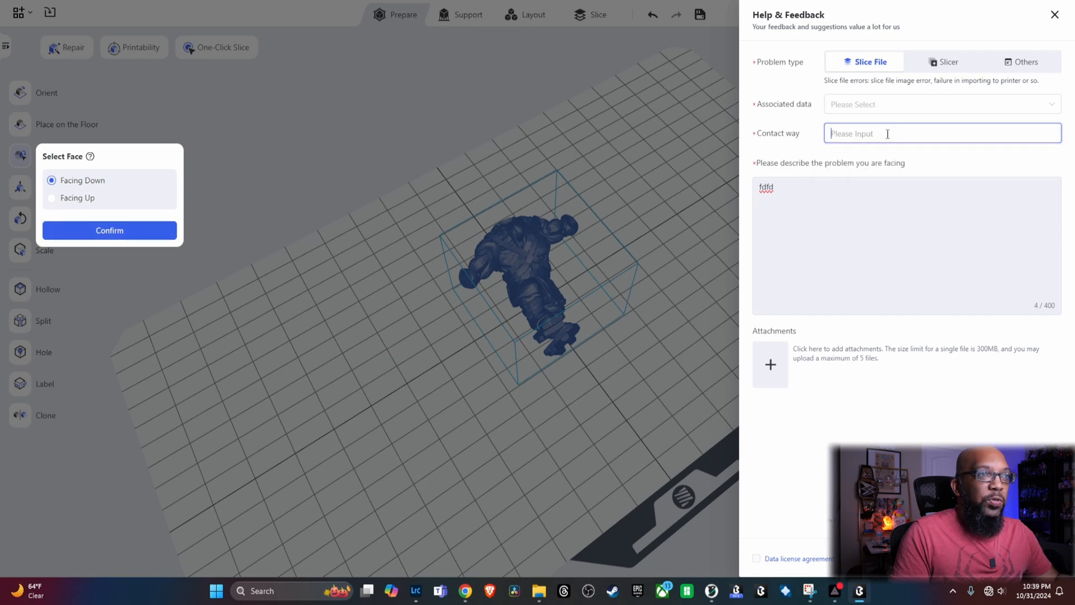
pyautogui.write('fdf')
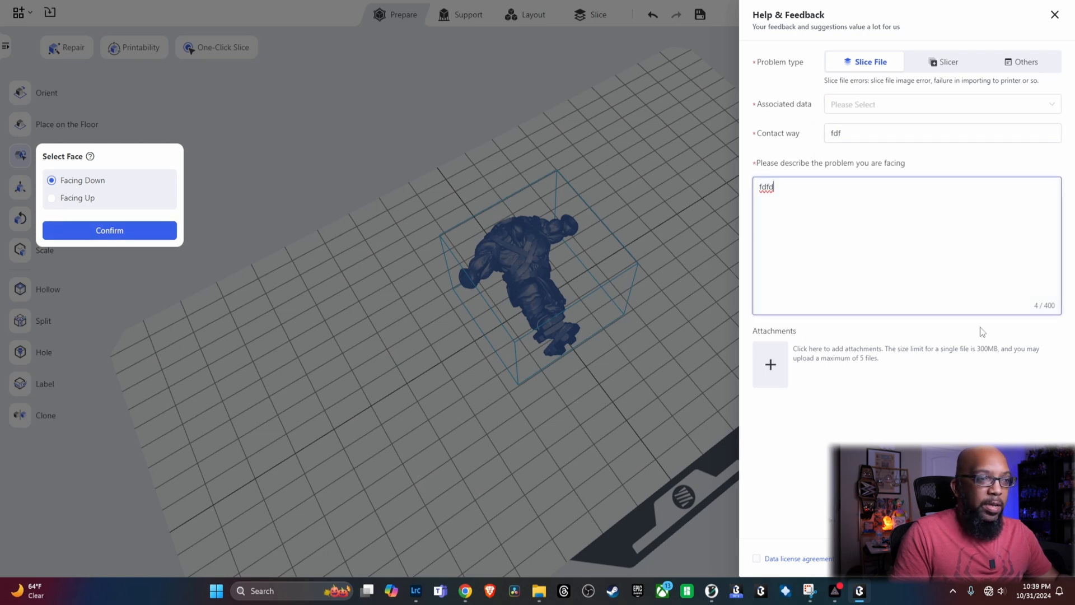
pyautogui.click(1052, 12)
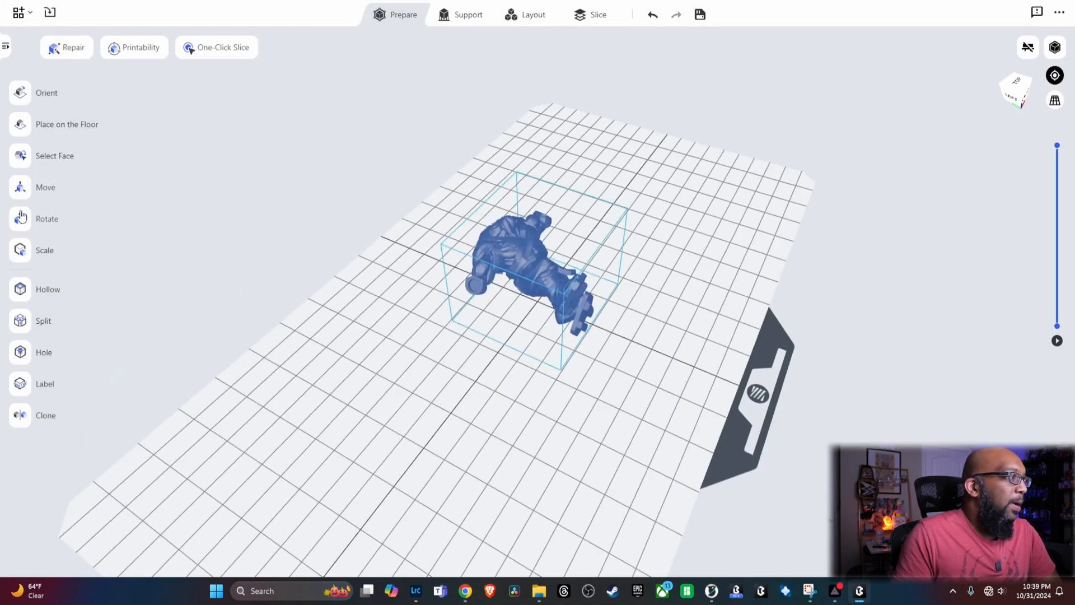
# Bring up rotation settings, enter the Support stage and auto-generate truss supports
pyautogui.click(20, 218)
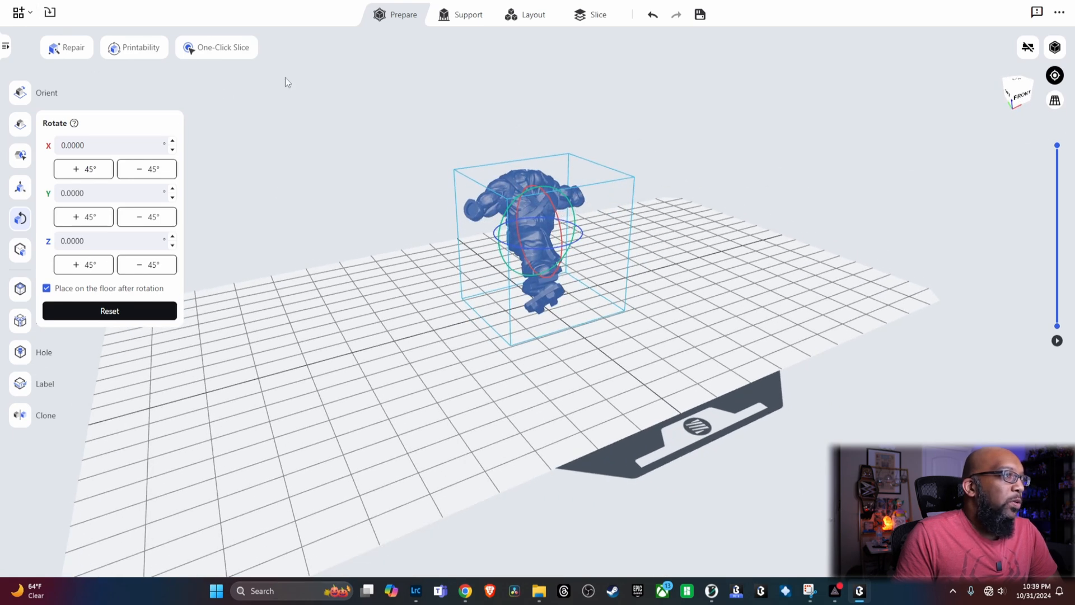
pyautogui.click(468, 15)
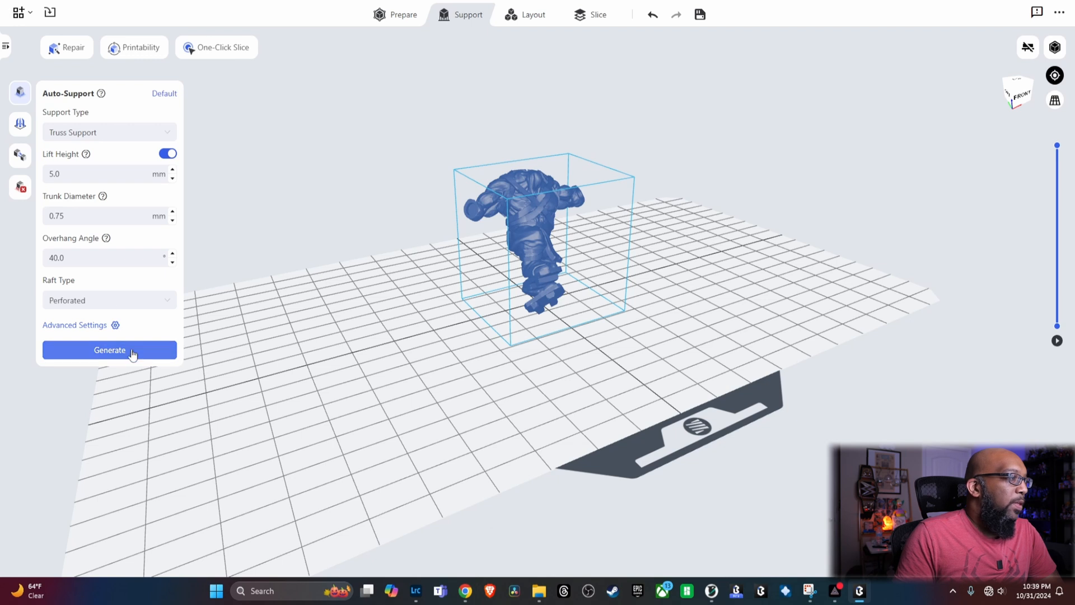
pyautogui.click(109, 349)
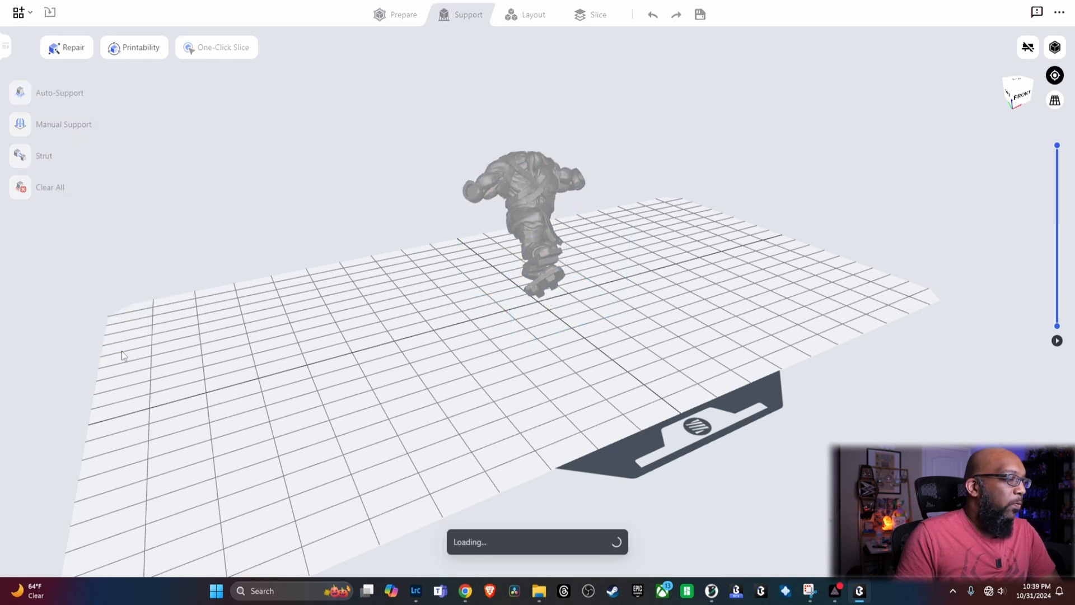
pyautogui.moveTo(121, 338)
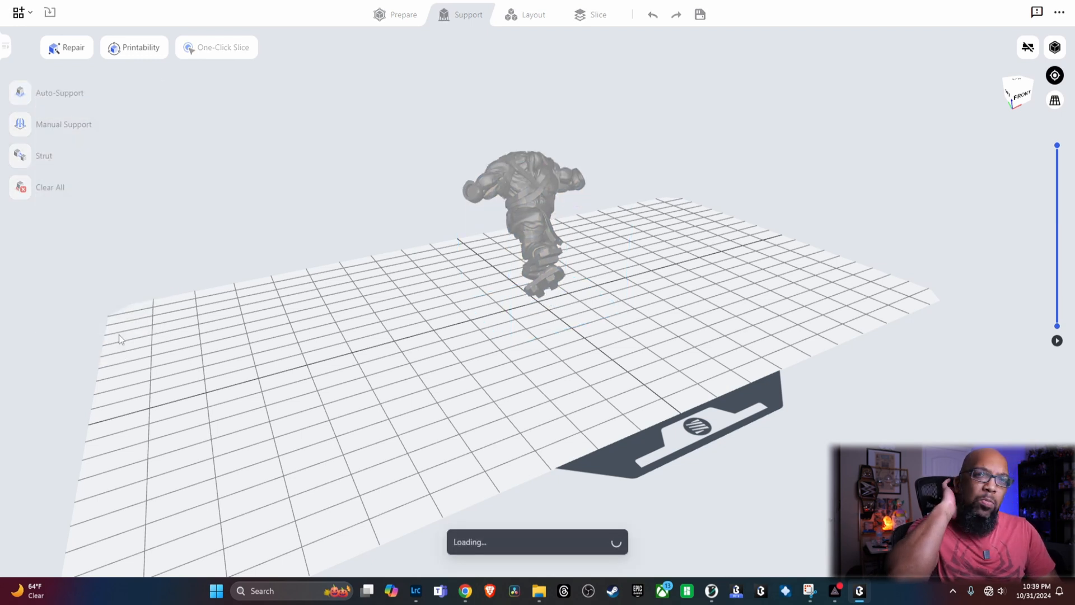
# Select the orc model and remove all generated supports
pyautogui.click(59, 92)
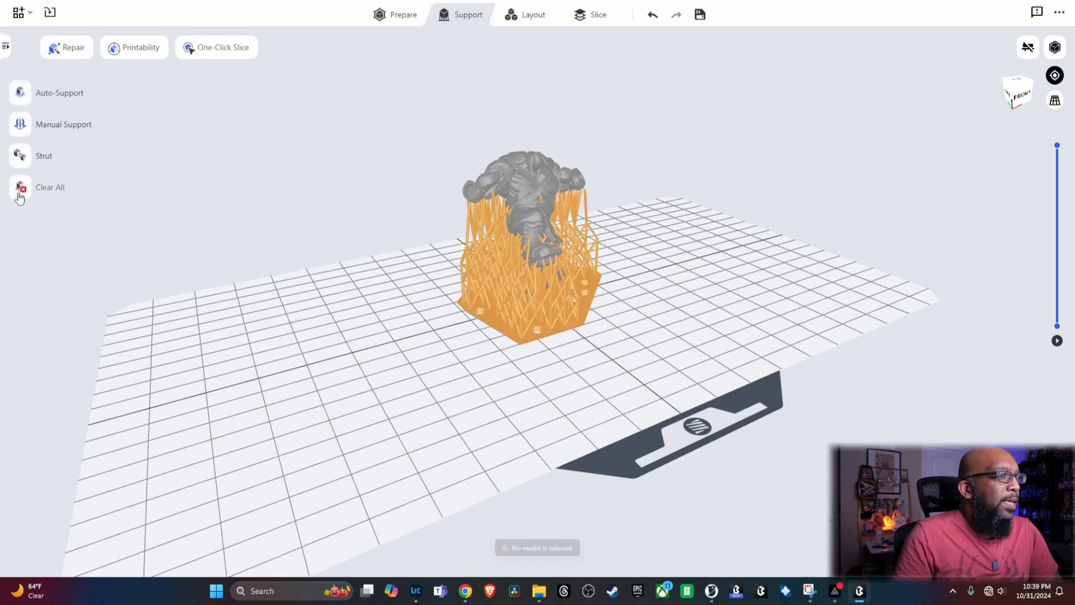
pyautogui.click(539, 185)
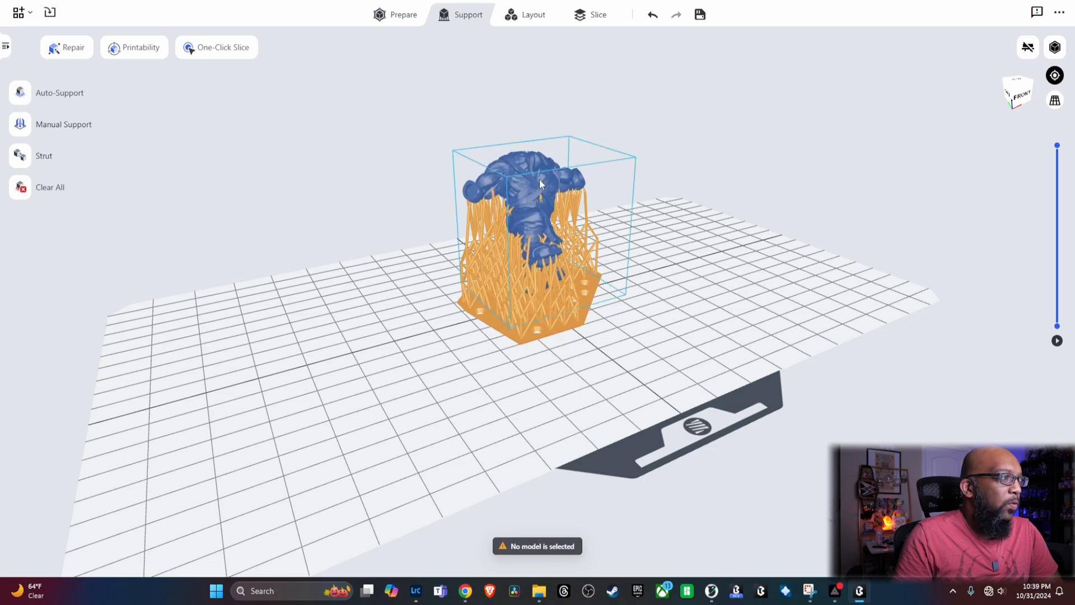
pyautogui.click(50, 187)
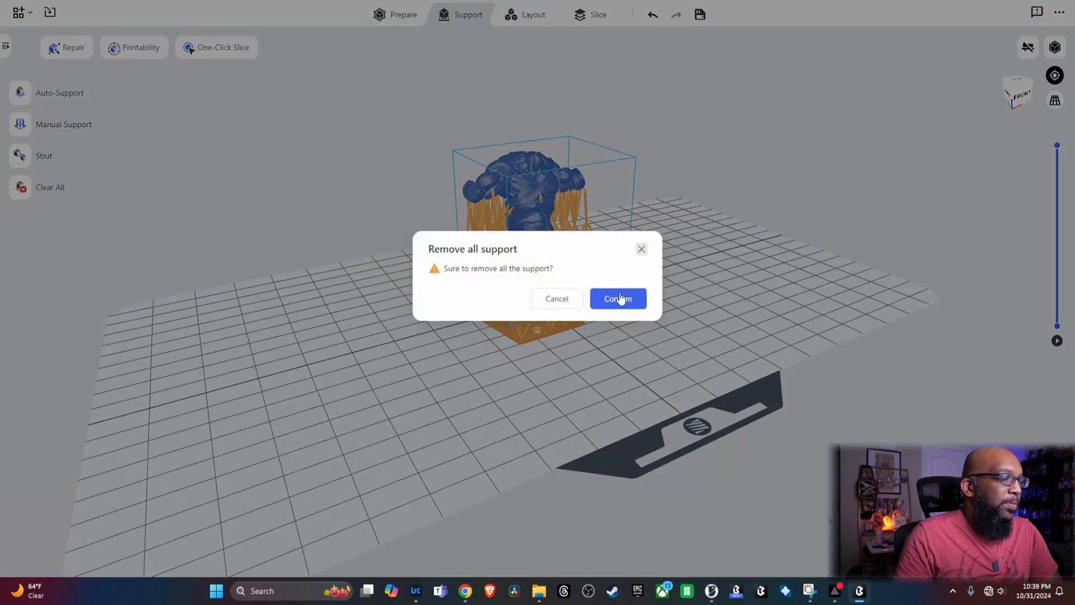
pyautogui.click(618, 298)
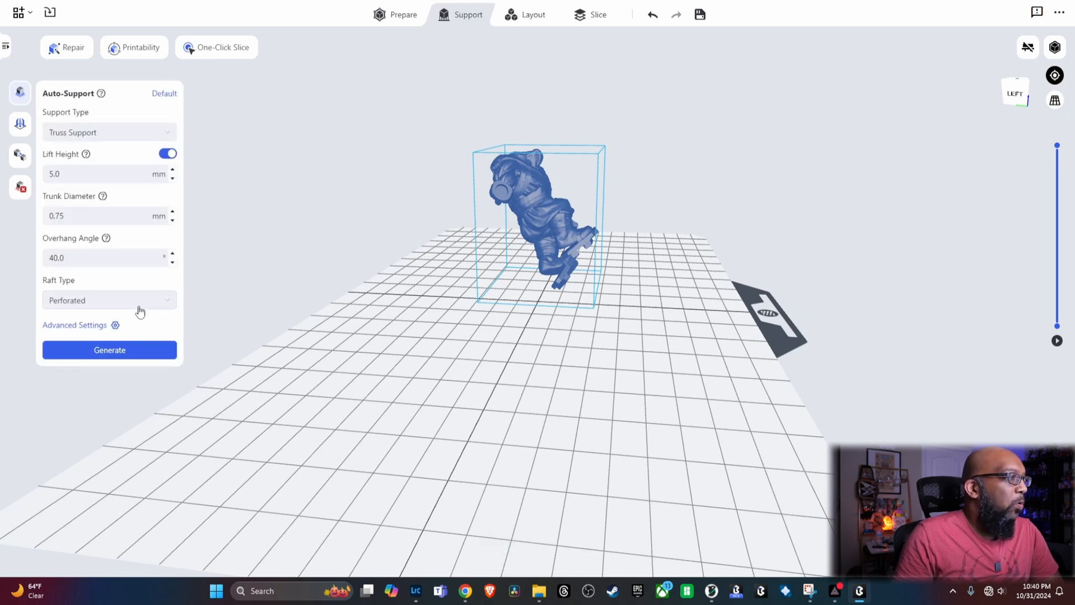
# Show advanced support settings and set Contact Shape to None
pyautogui.click(75, 325)
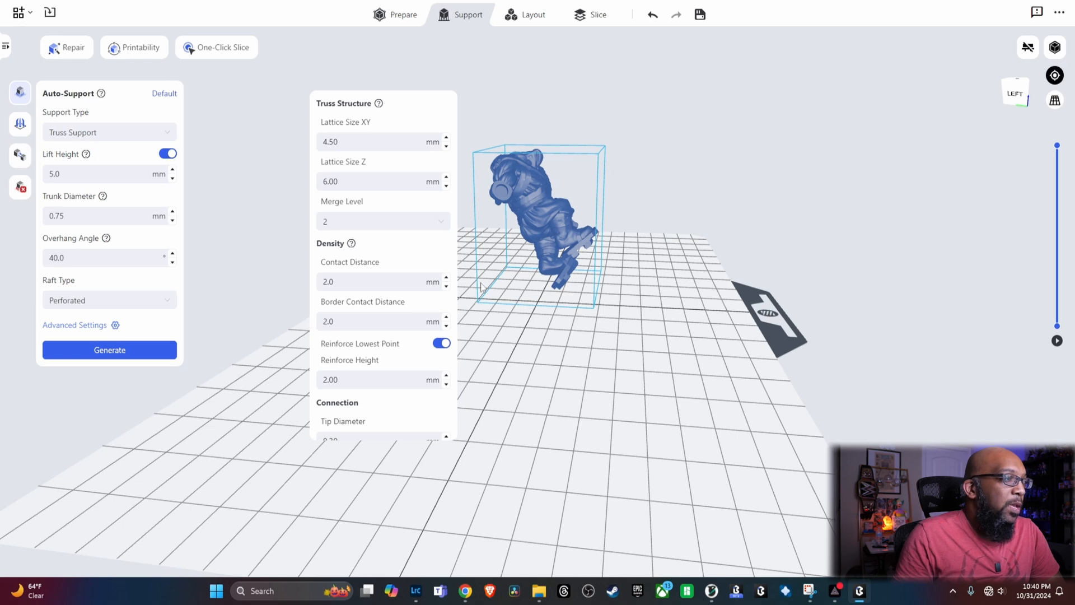
pyautogui.scroll(-3)
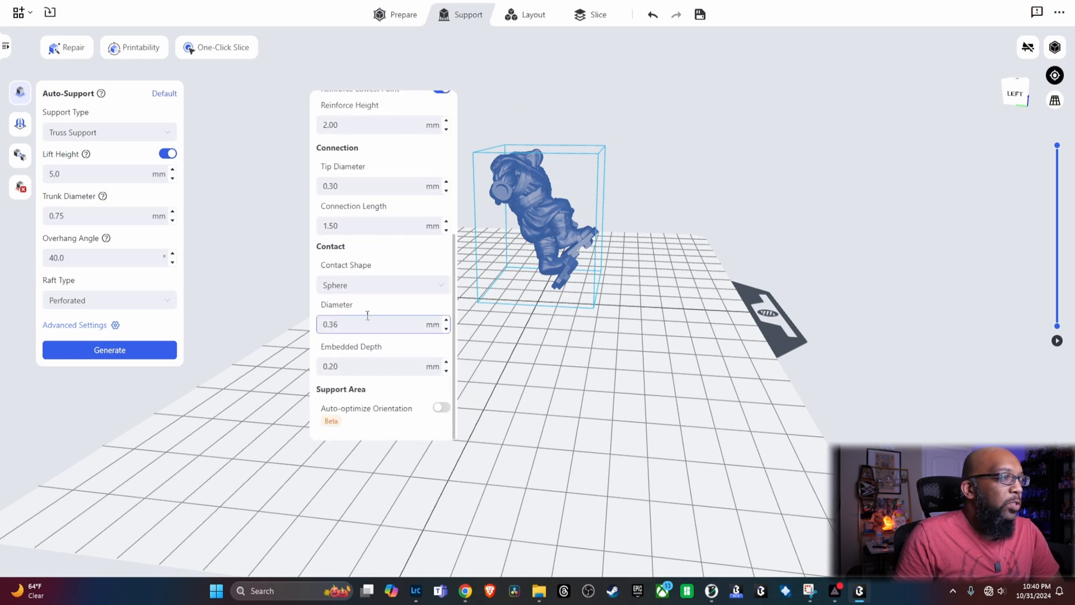
pyautogui.click(383, 285)
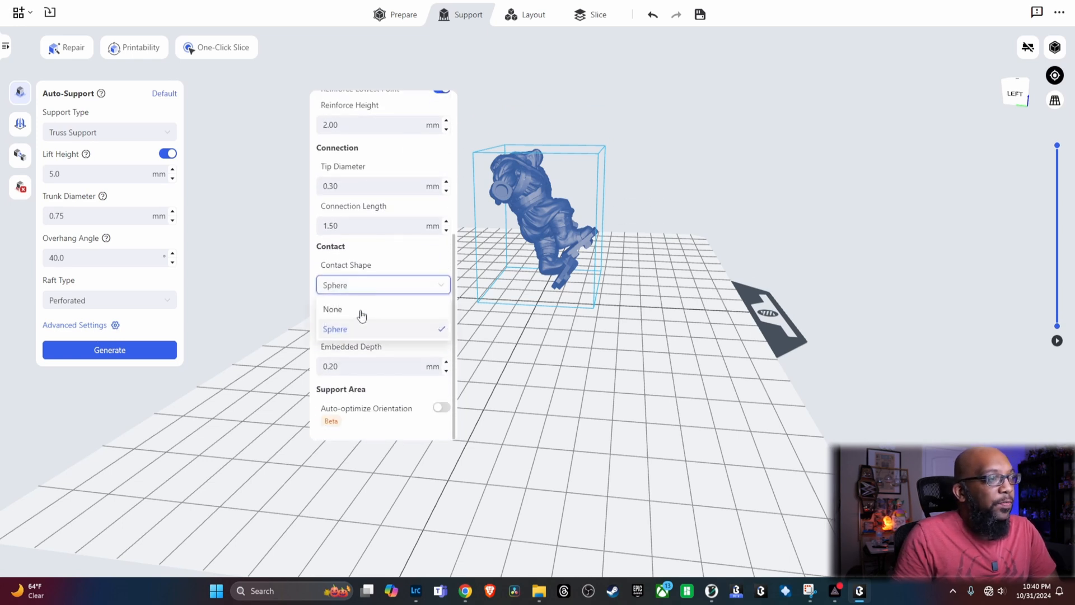
pyautogui.click(332, 309)
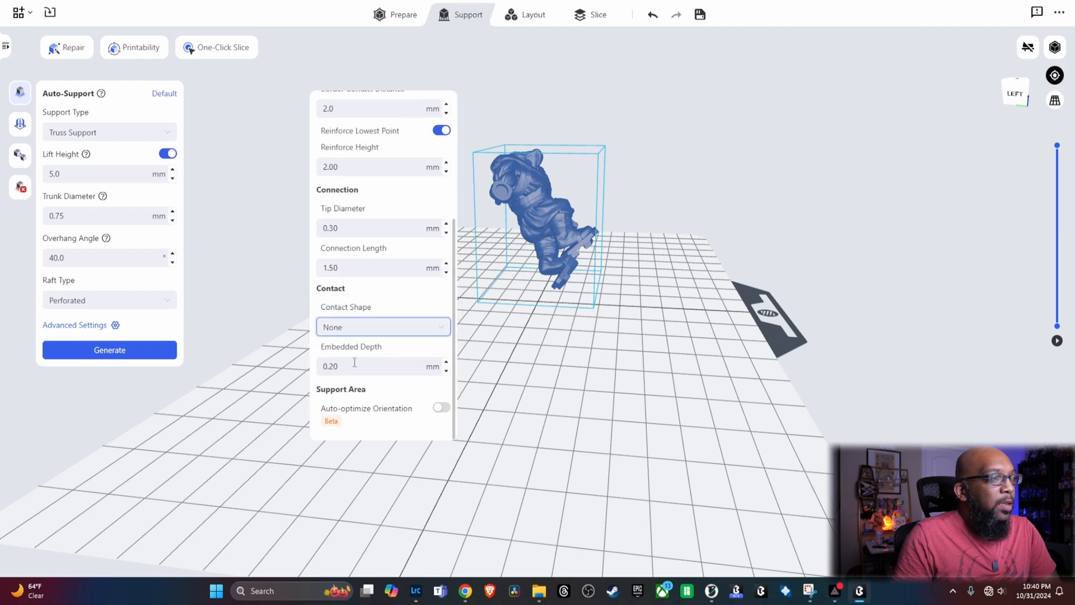
# Set embedded depth to 0.05 mm and tip diameter to 0.22 mm, then generate supports
pyautogui.click(376, 366)
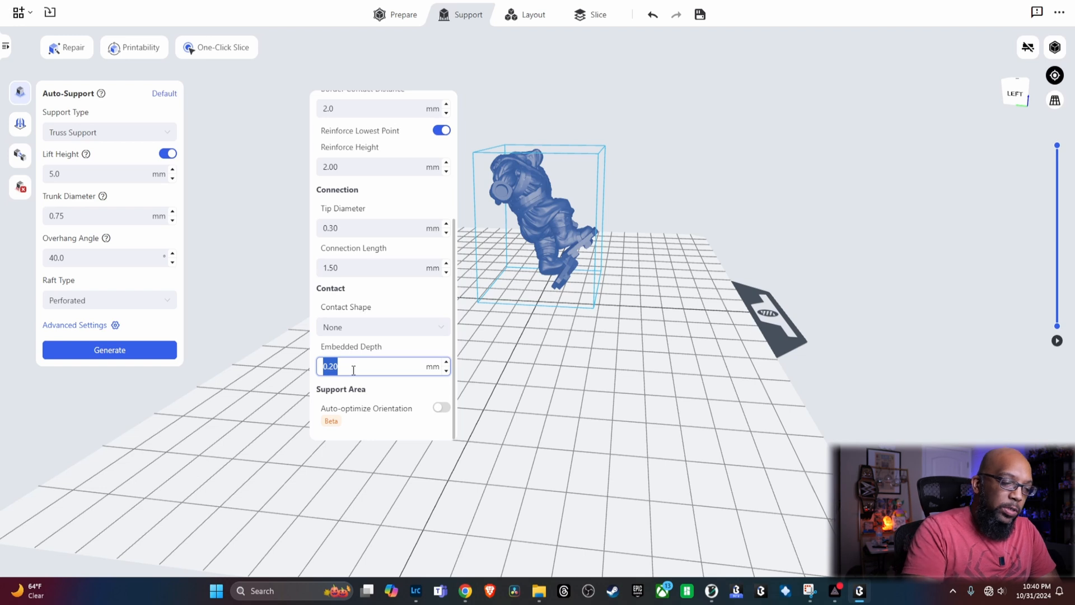
pyautogui.write('0.05')
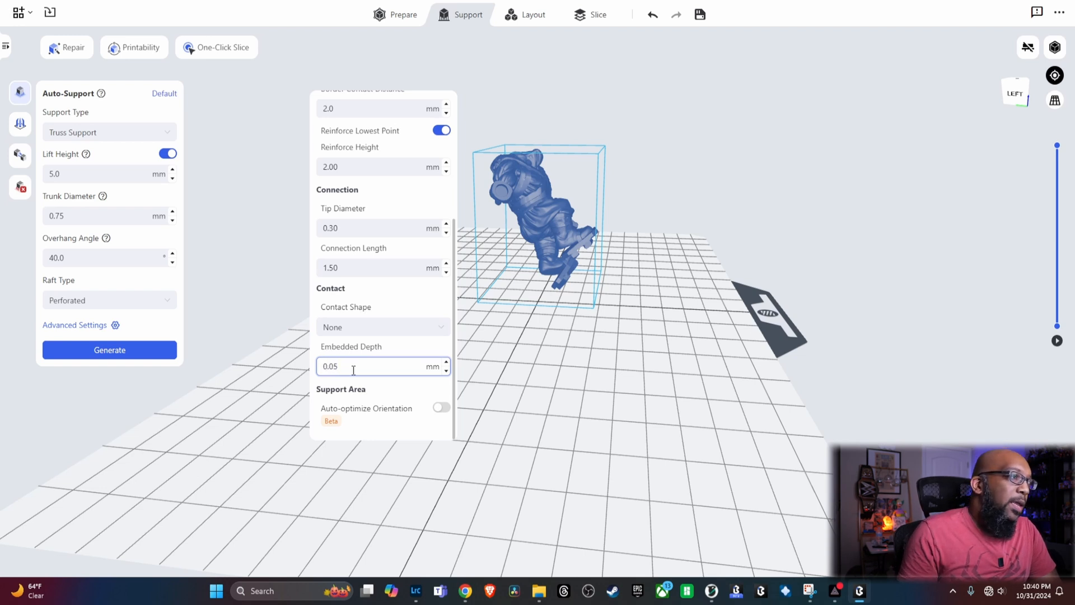
pyautogui.moveTo(389, 318)
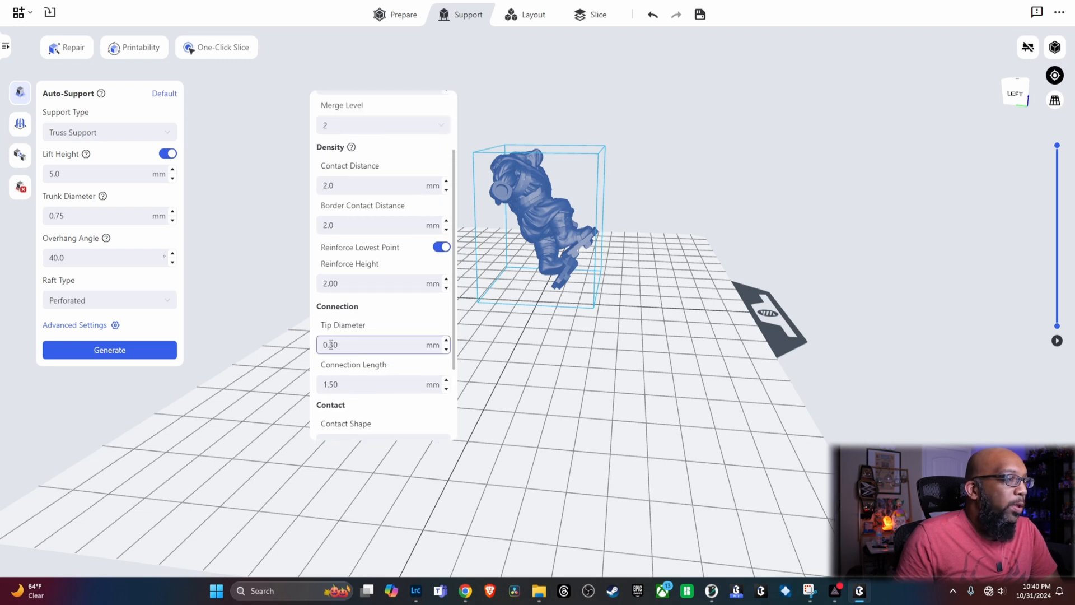
pyautogui.click(351, 344)
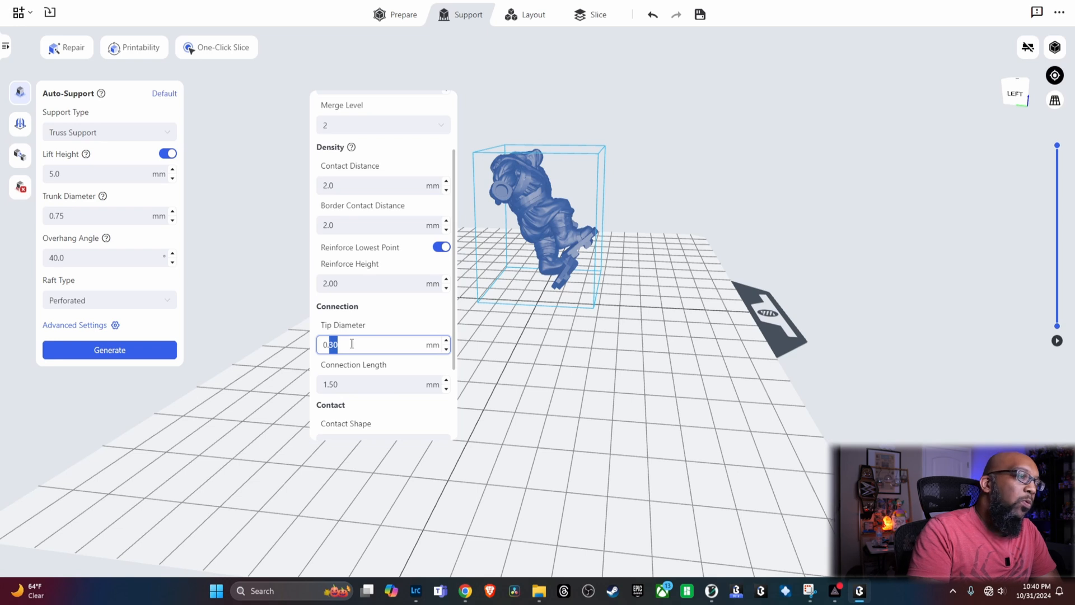
pyautogui.write('0.22')
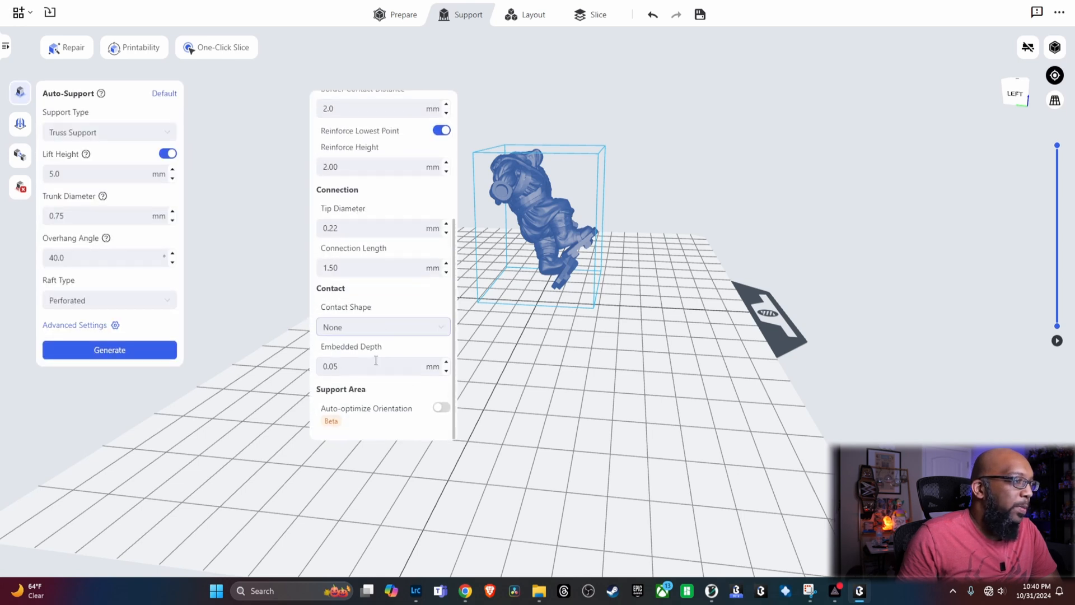
pyautogui.click(109, 349)
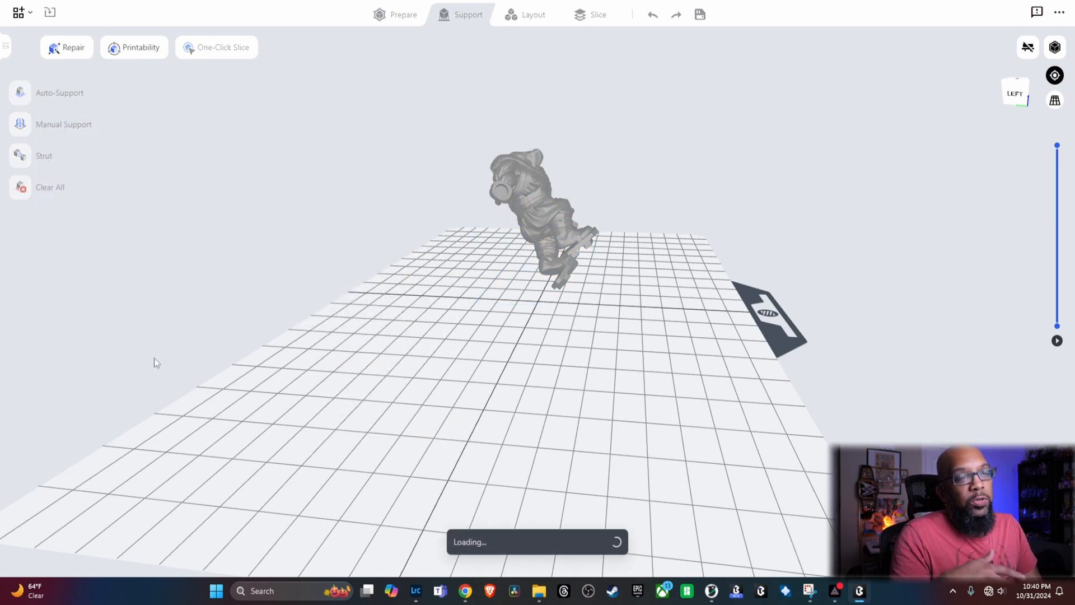
# Wait until the tuned truss supports and raft finish generating under the orc
pyautogui.click(58, 93)
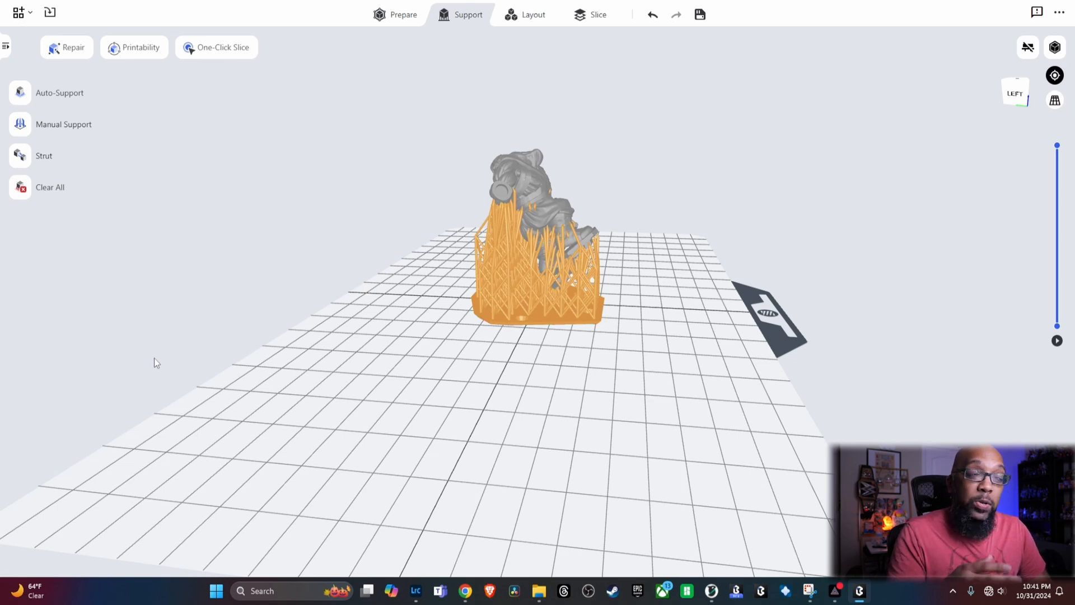
pyautogui.moveTo(26, 304)
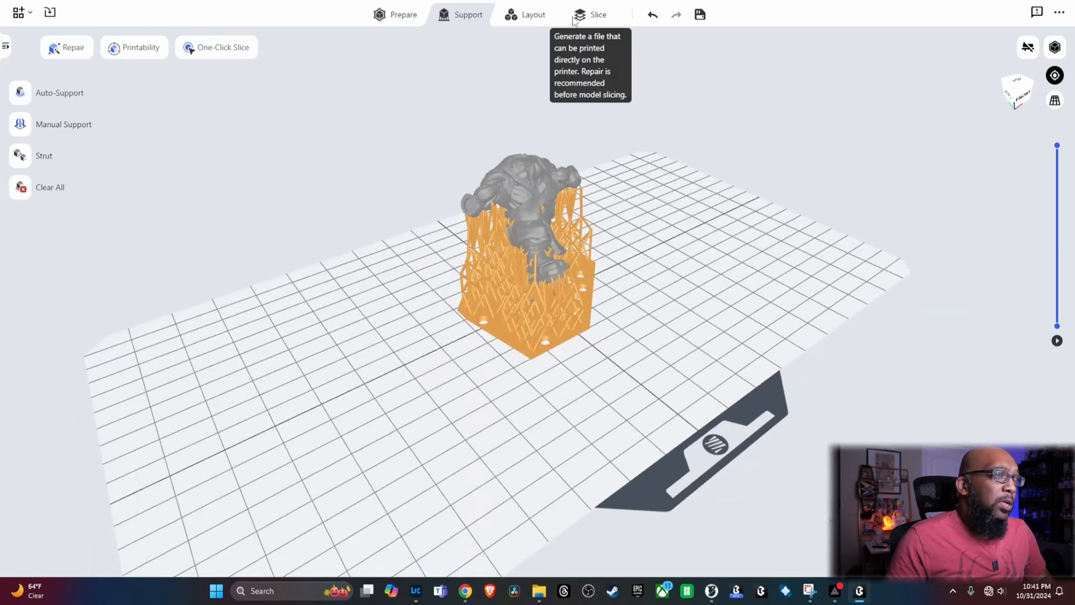
# Slice the supported orc, open its slice file (about 3h11m, 11g resin) and choose Save as
pyautogui.click(596, 15)
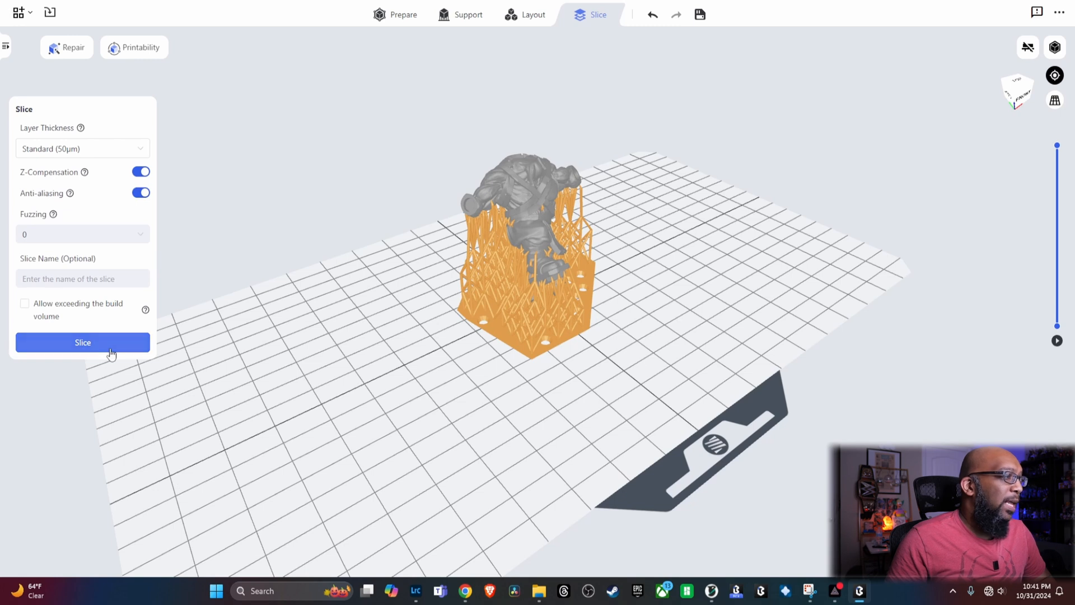
pyautogui.click(83, 342)
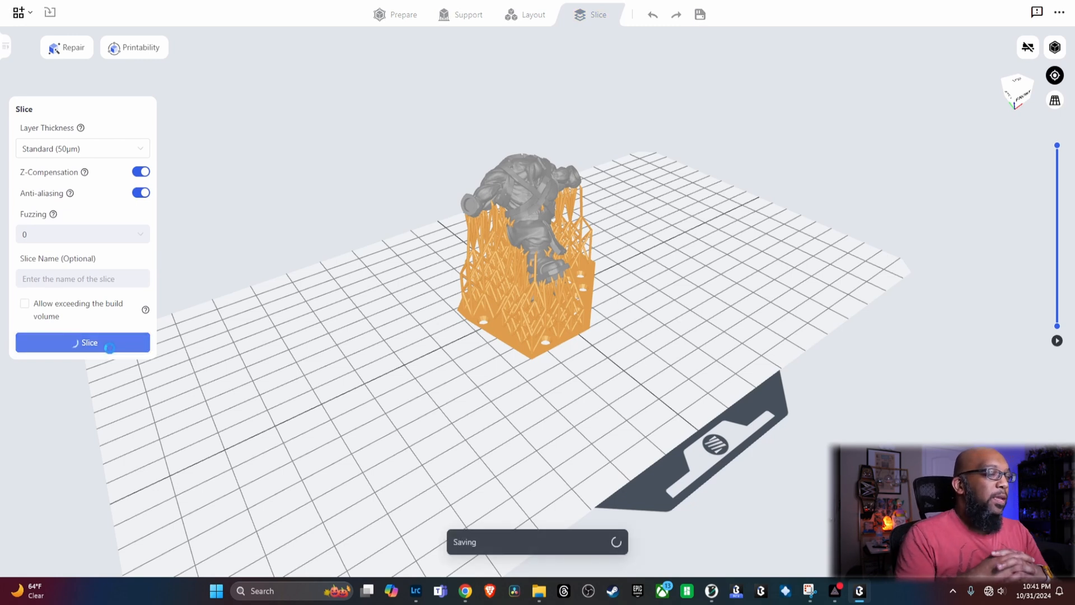
pyautogui.click(82, 342)
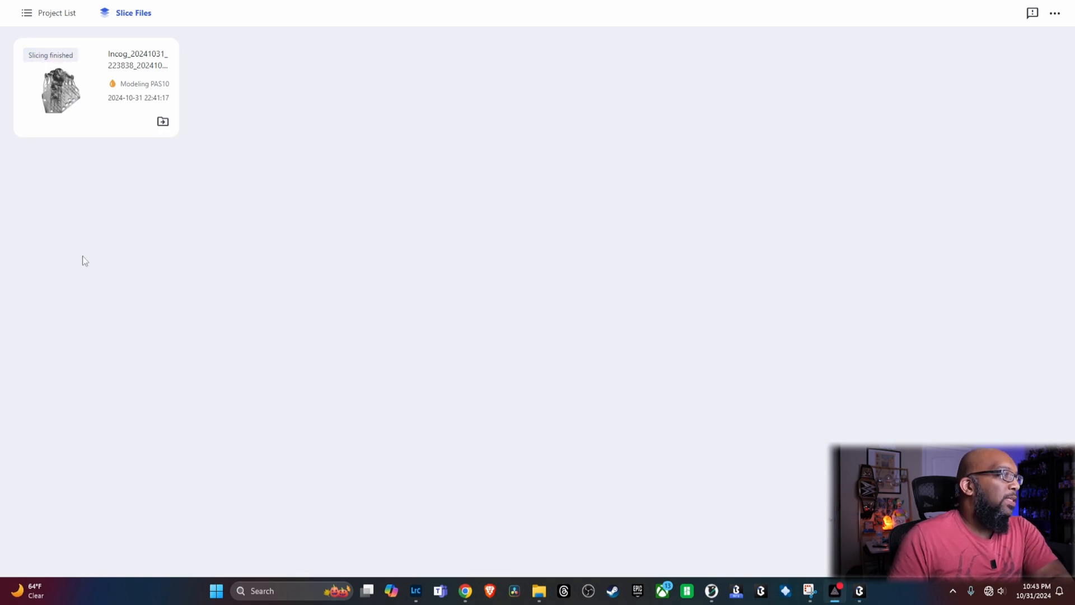
pyautogui.click(62, 89)
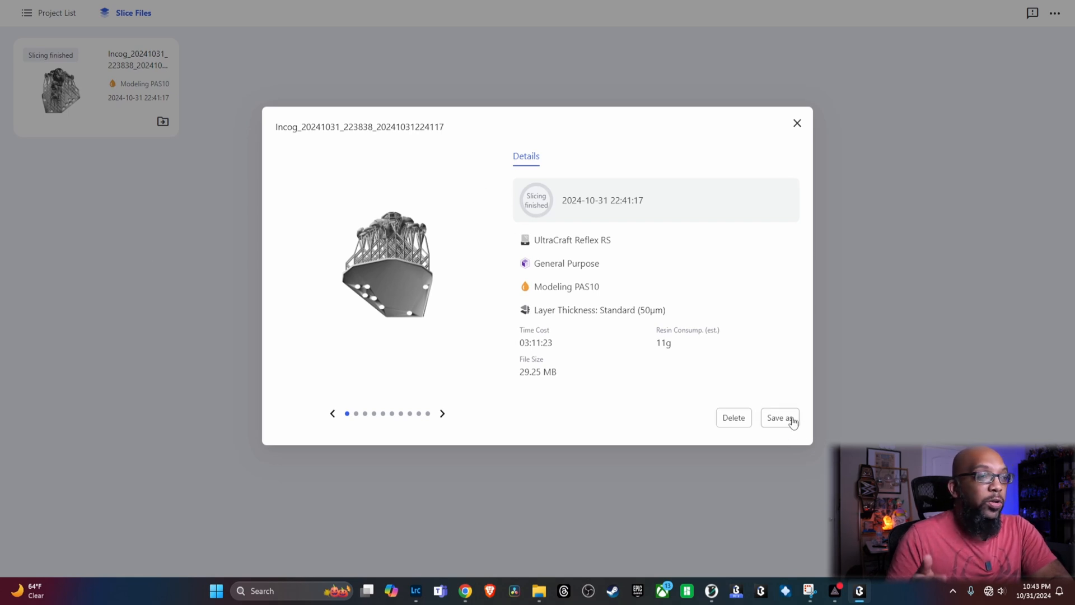
pyautogui.click(443, 413)
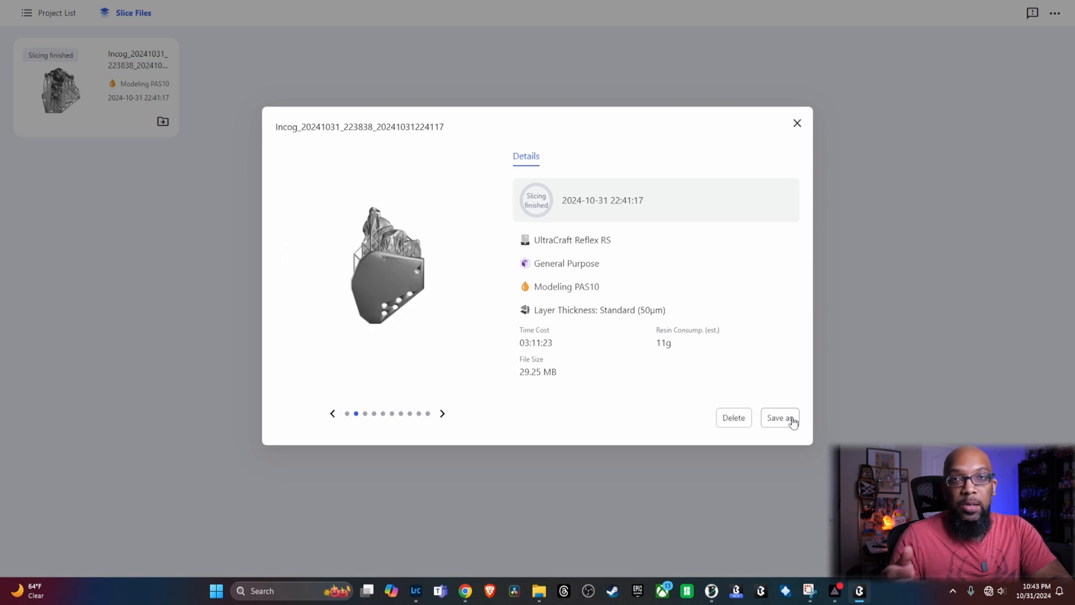